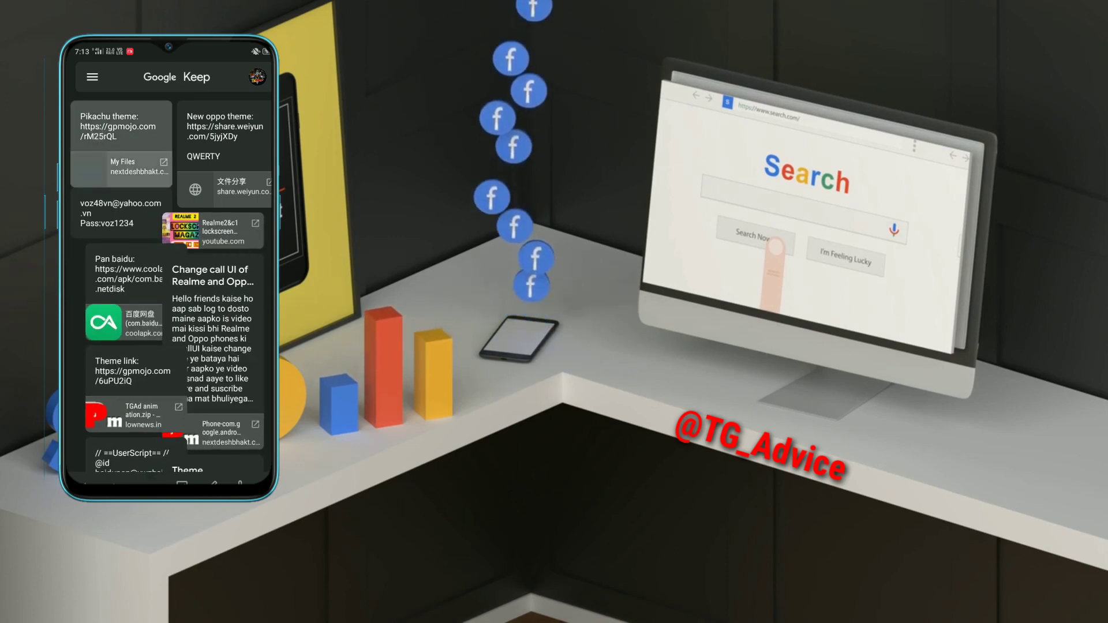
Open the 'Pikachu theme' note from the Keep notes grid.
left_click(120, 124)
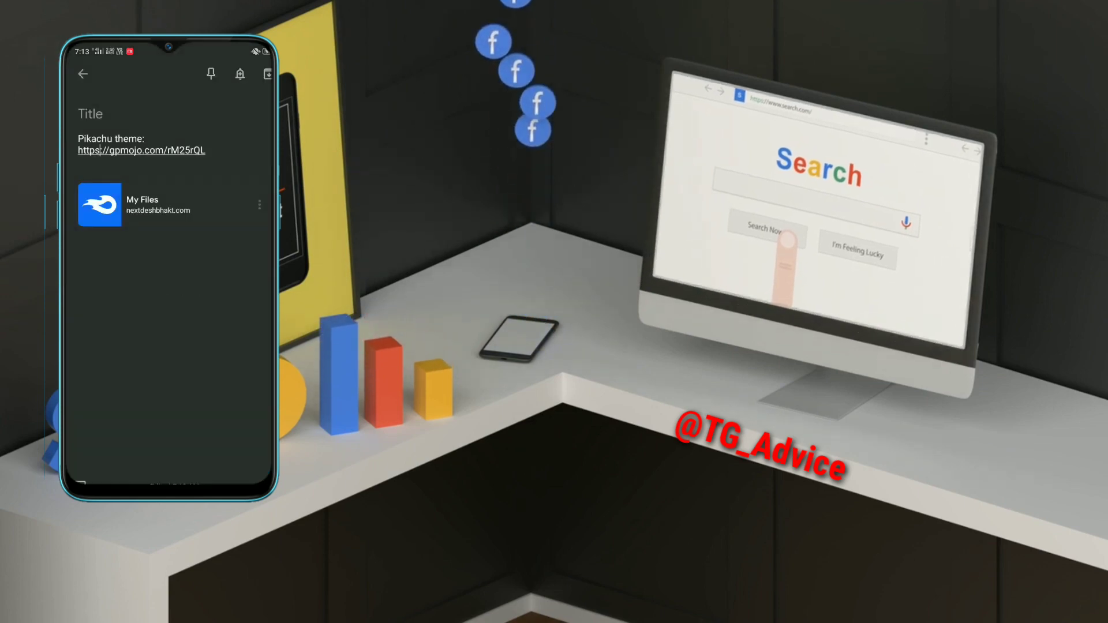
Follow the gpmojo link and continue past the first article page to the captcha check.
left_click(141, 150)
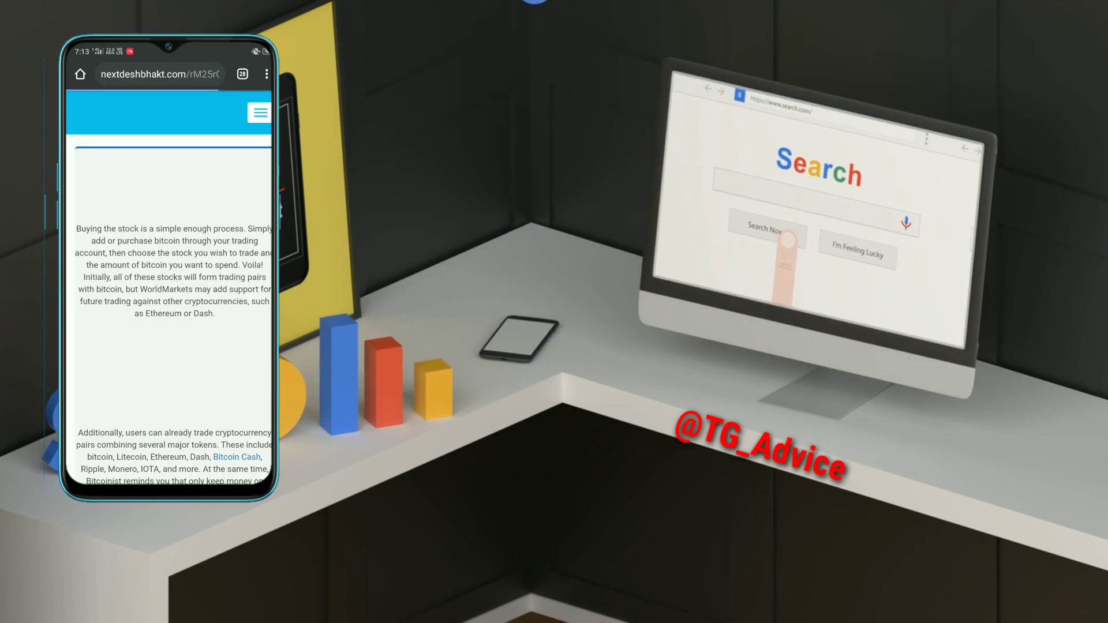
scroll("down", 3)
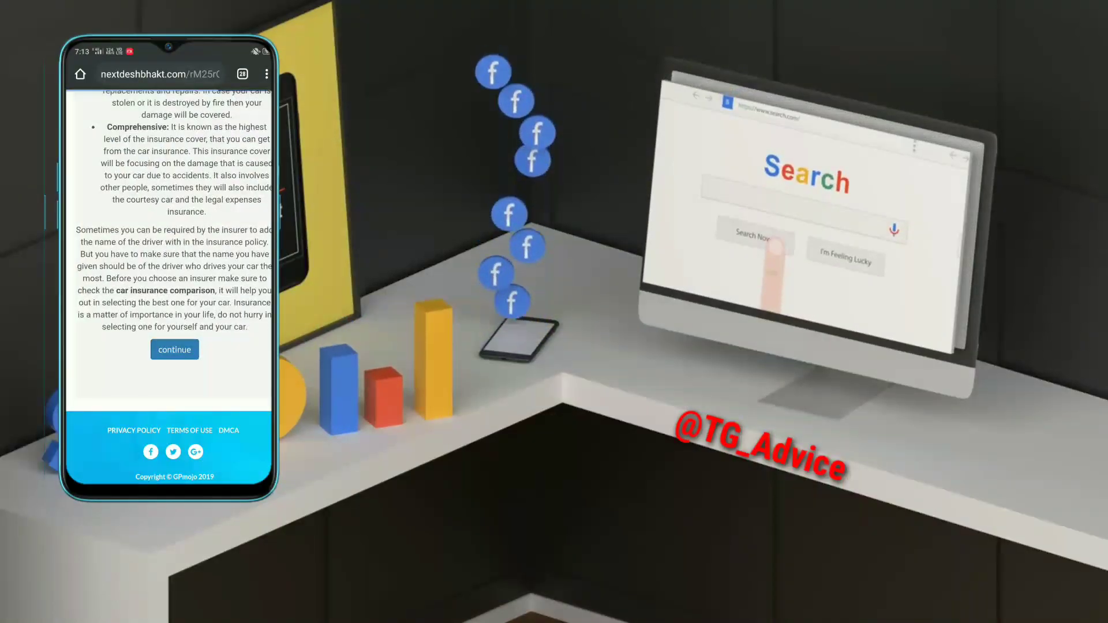
left_click(174, 348)
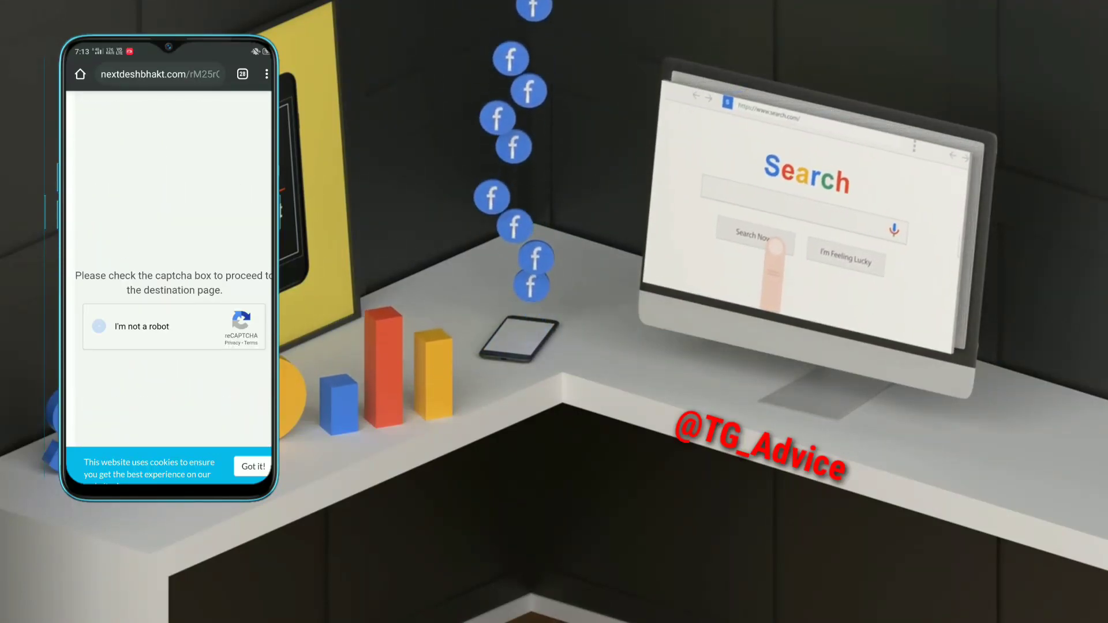
Solve the 'I'm not a robot' captcha with the traffic lights and crosswalks challenges.
left_click(98, 327)
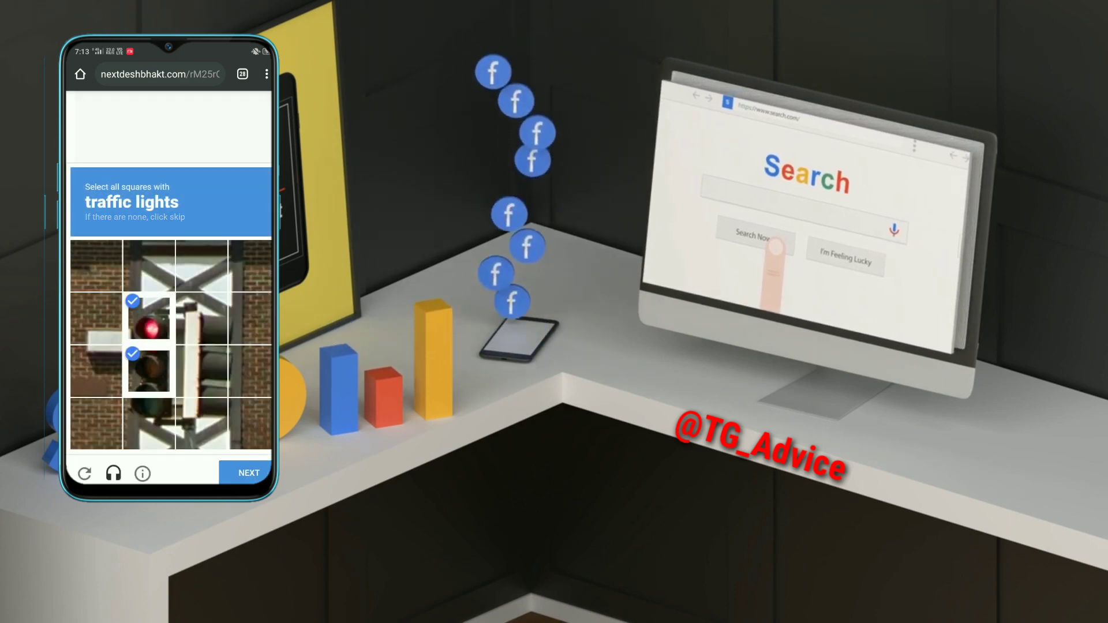
left_click(248, 473)
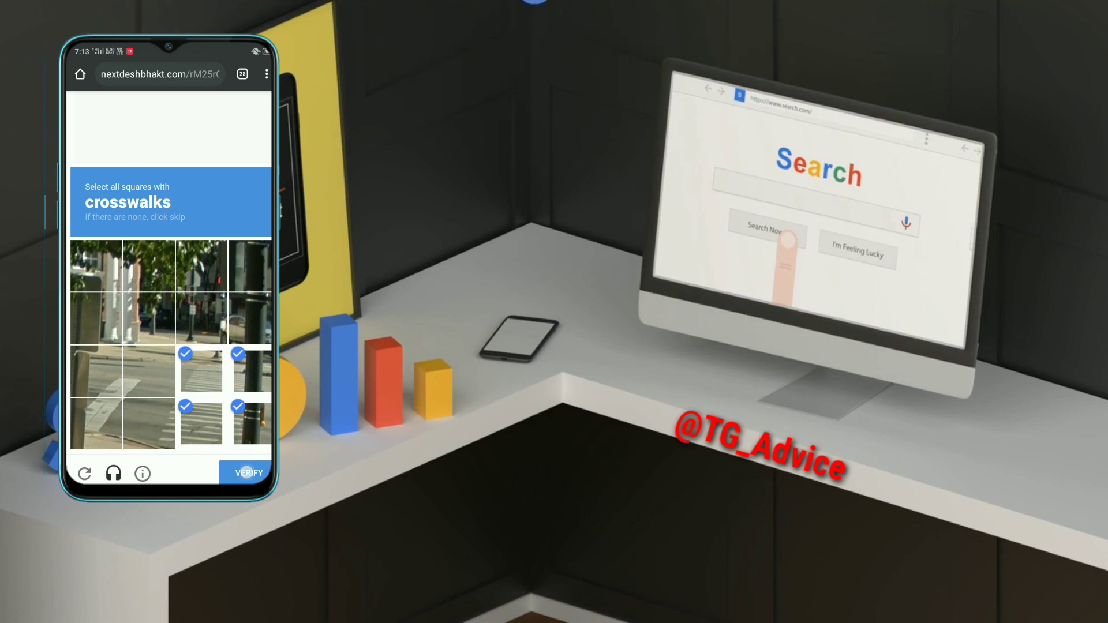
left_click(247, 474)
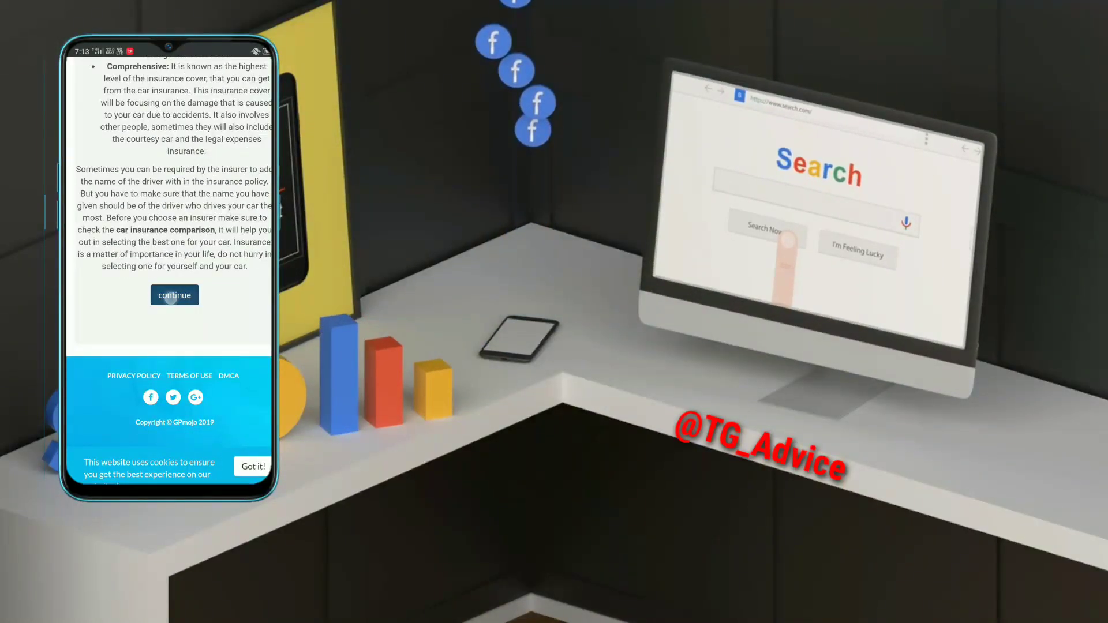
Continue to the 'Your link is almost ready' page and let the countdown reach zero.
left_click(175, 294)
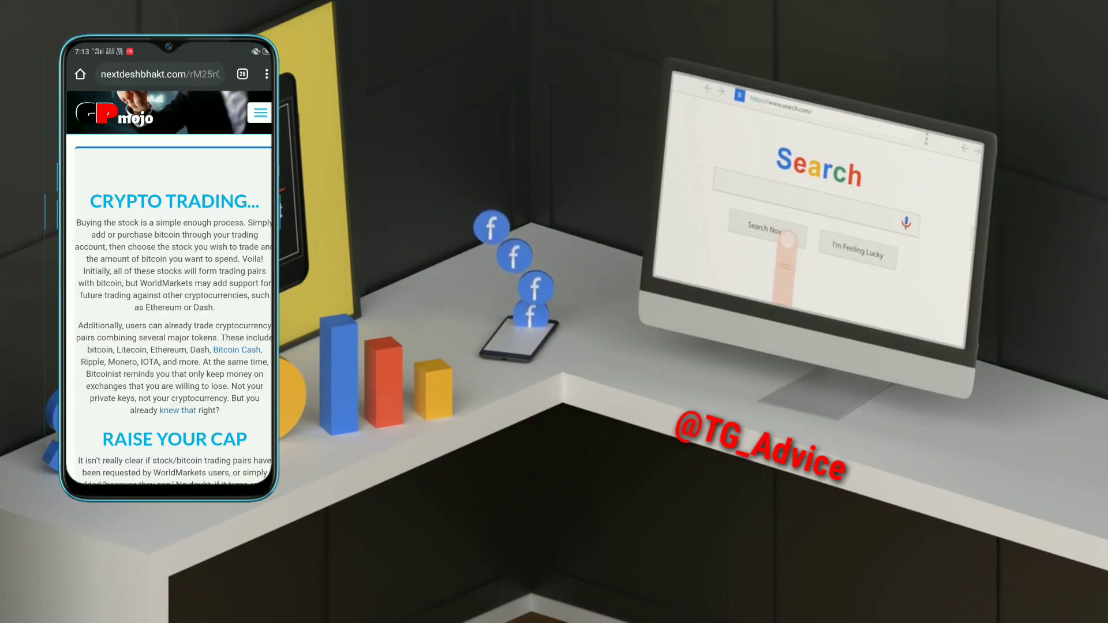
scroll("down", 3)
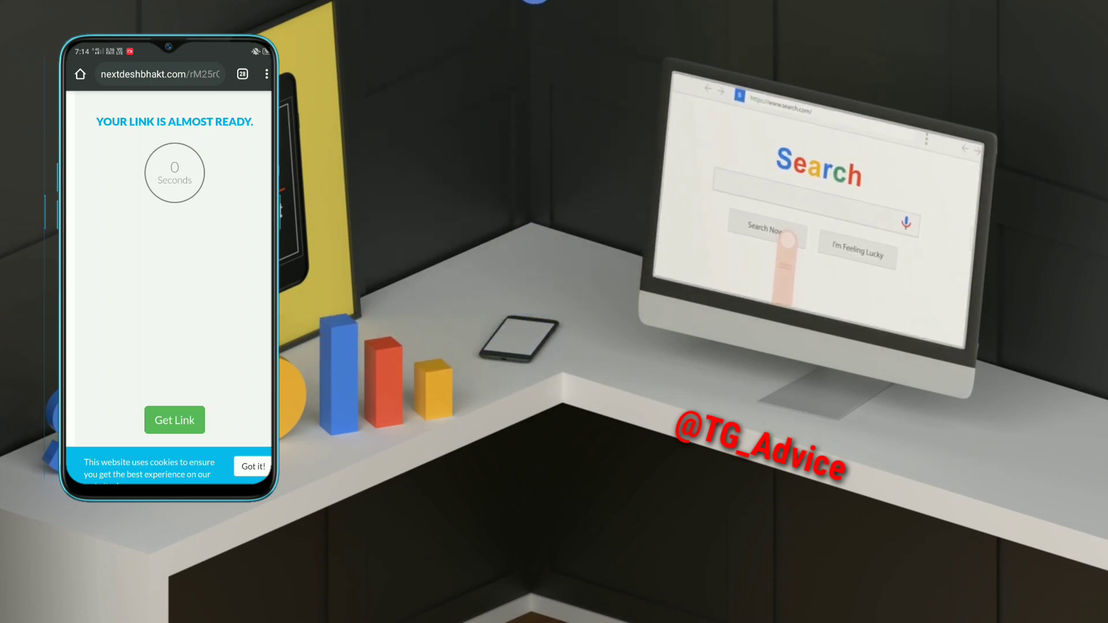
Use Get Link and cancel the open-with chooser so the MediaFire folder loads in Chrome.
left_click(174, 420)
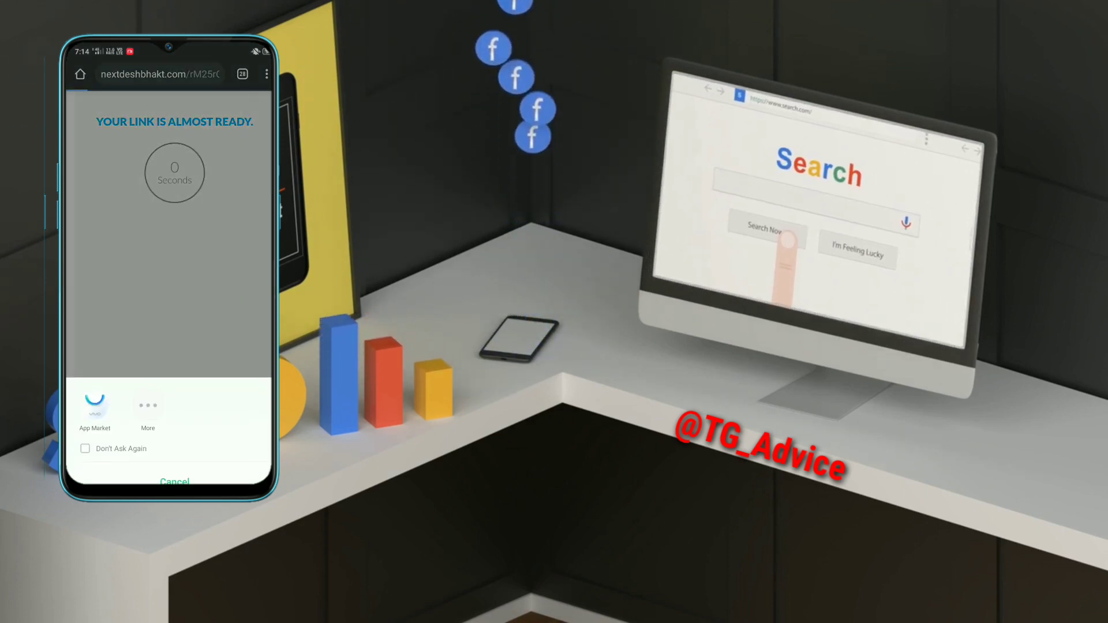
left_click(175, 482)
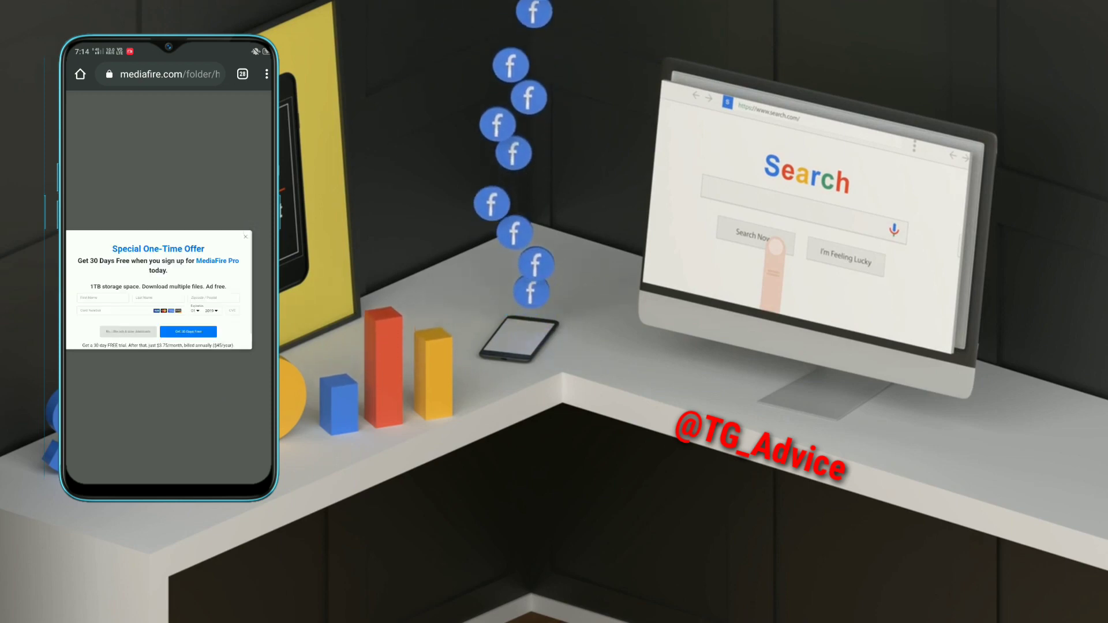
Close the one-time offer popup and start the 3.32 MB Pikachu.theme download.
left_click(245, 237)
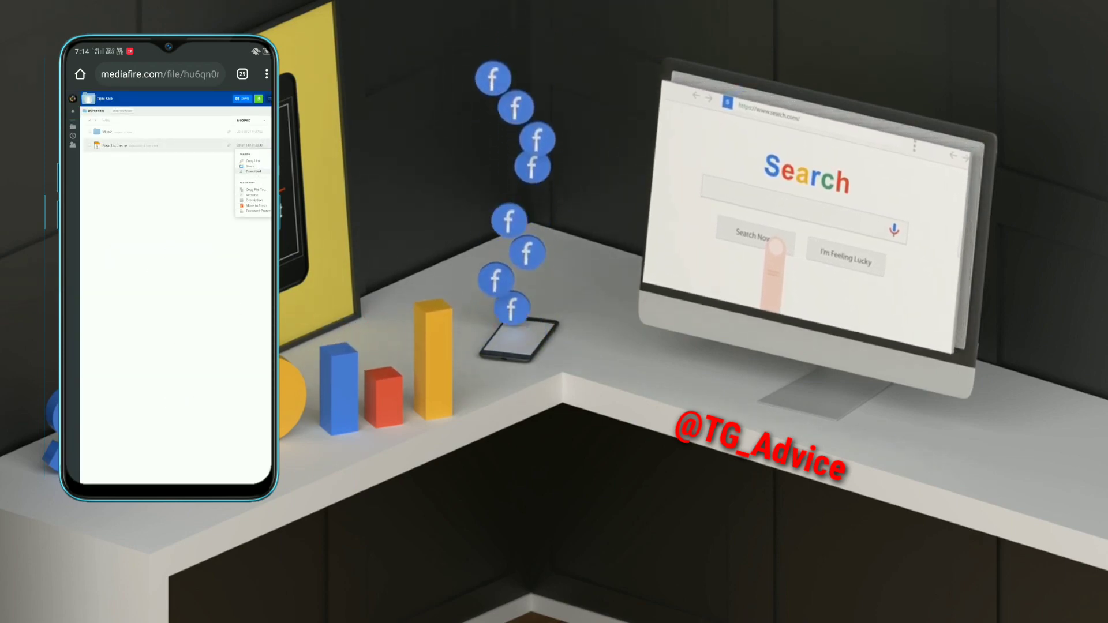
left_click(253, 172)
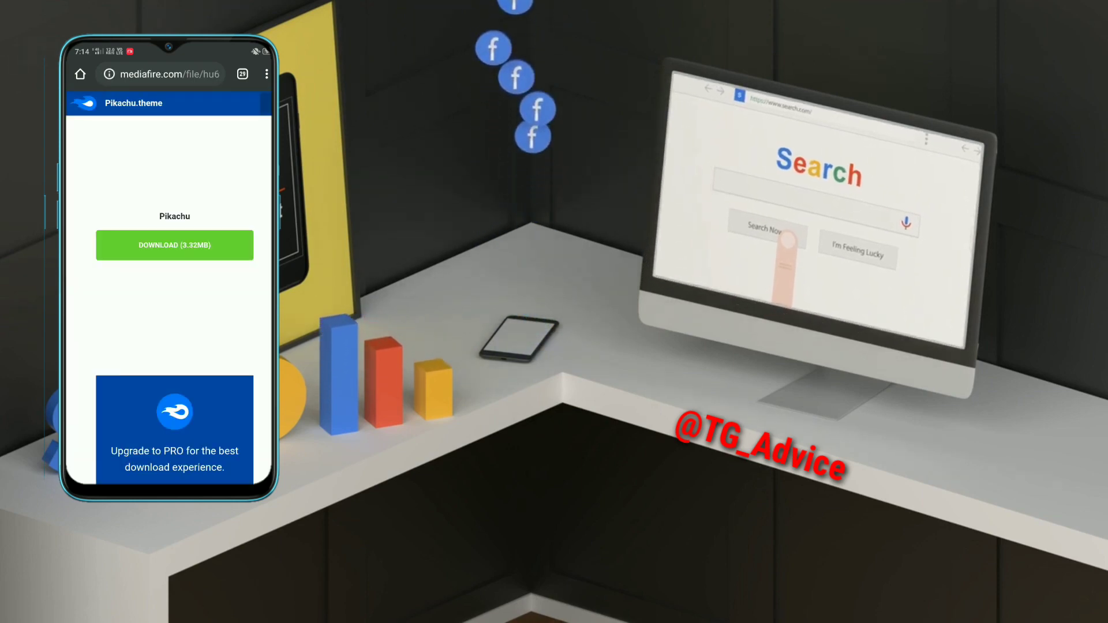
left_click(174, 245)
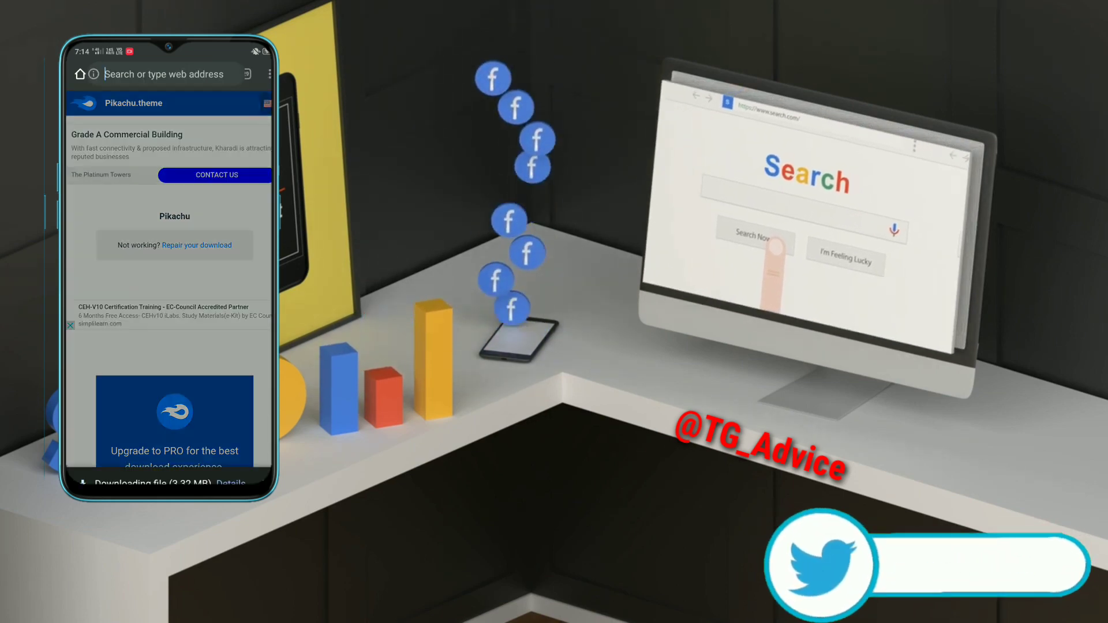
Return to Keep, back out of the note to the notes grid and launch YouTube.
left_click(163, 74)
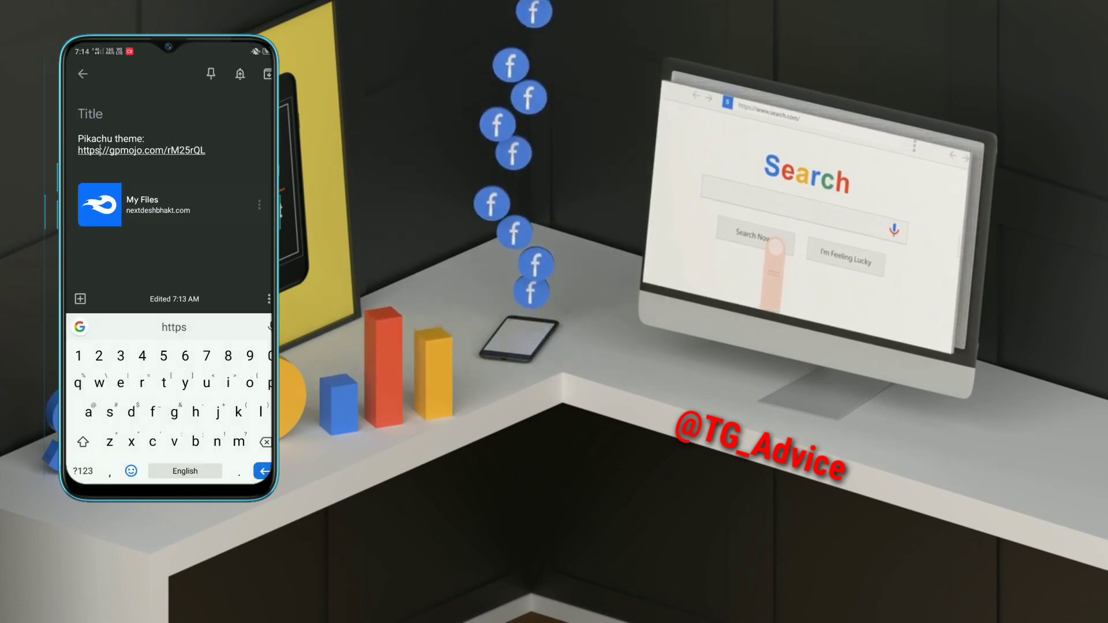
left_click(83, 74)
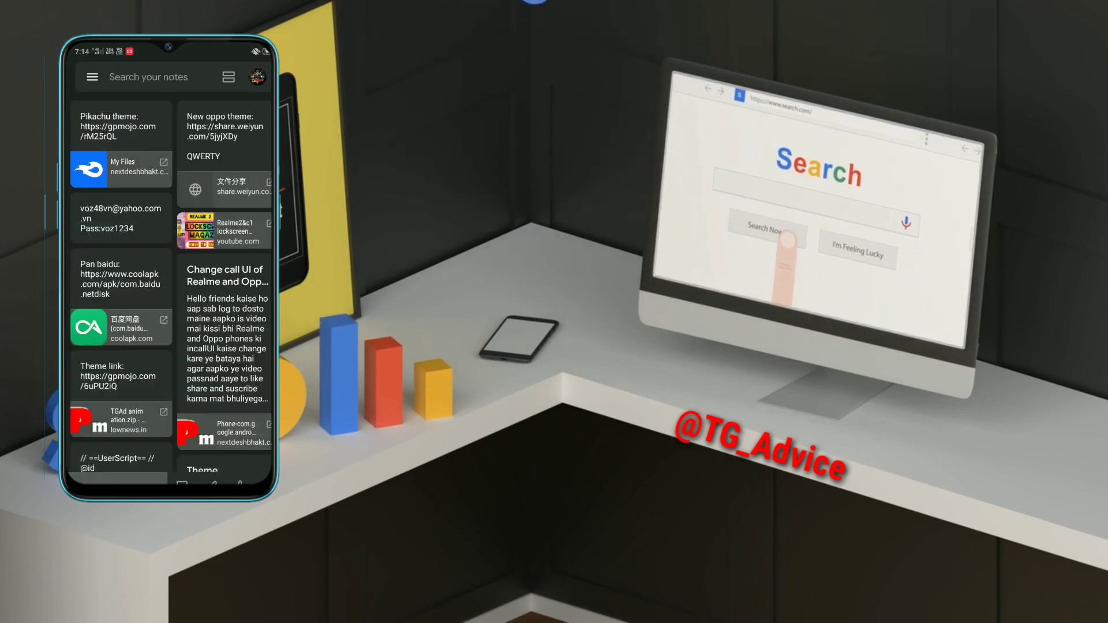
left_click(120, 124)
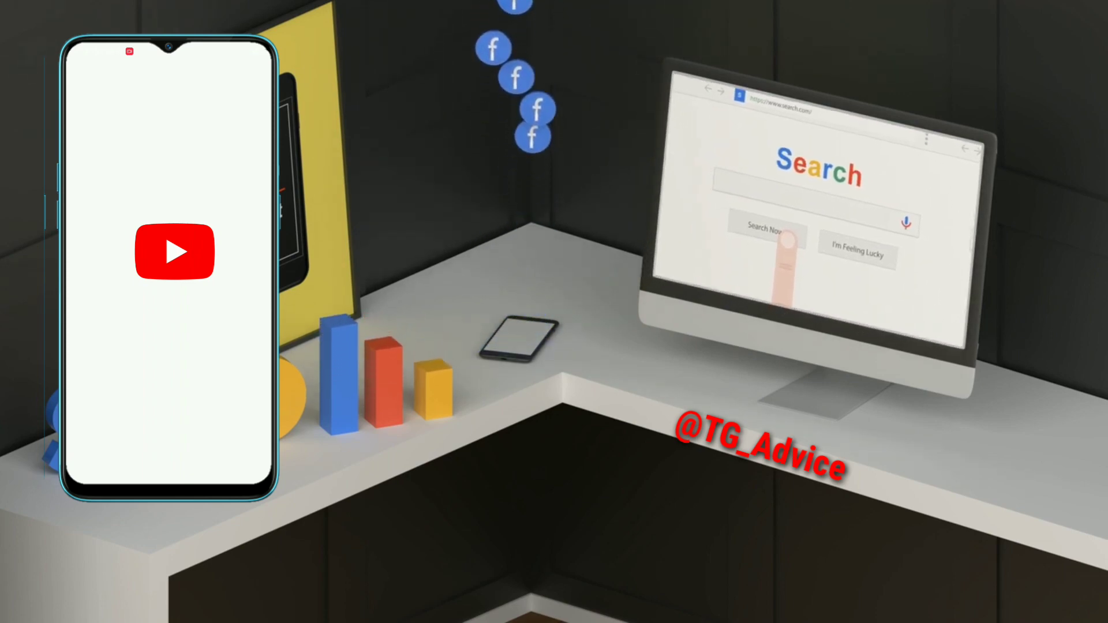
Launch File Manager and browse Phone Storage's Download folder for the theme file.
left_click(174, 253)
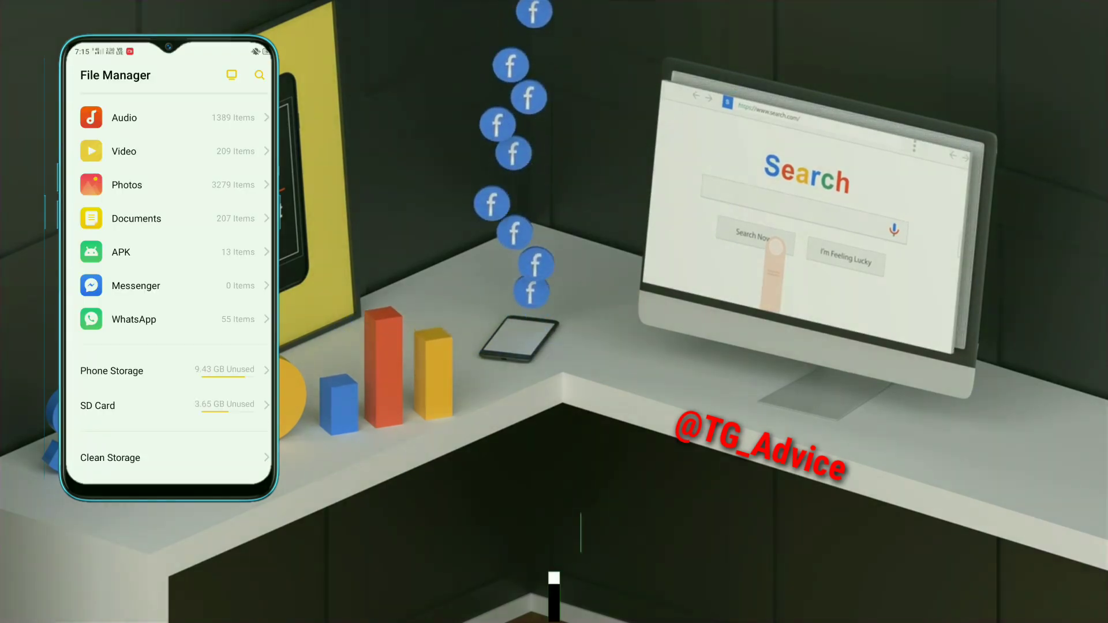
left_click(111, 370)
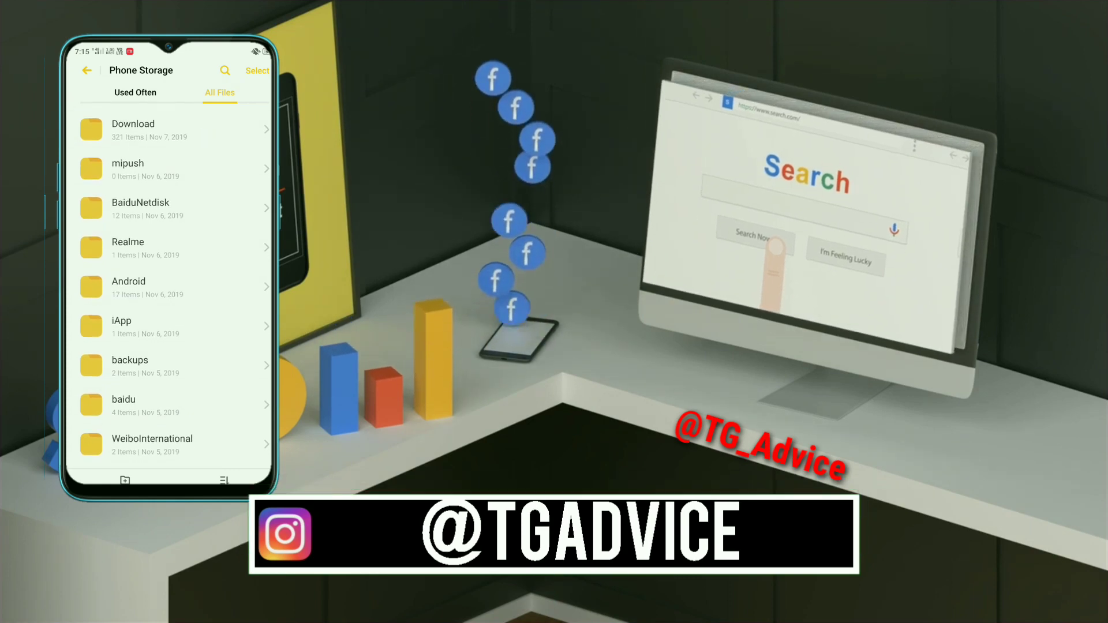
left_click(133, 129)
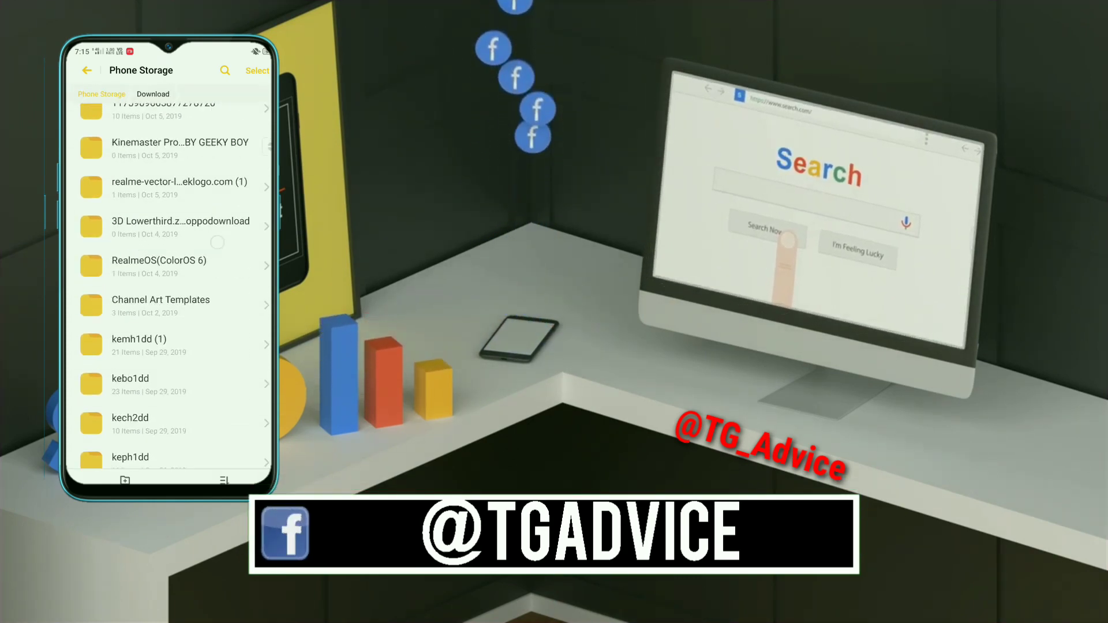
scroll("down", 3)
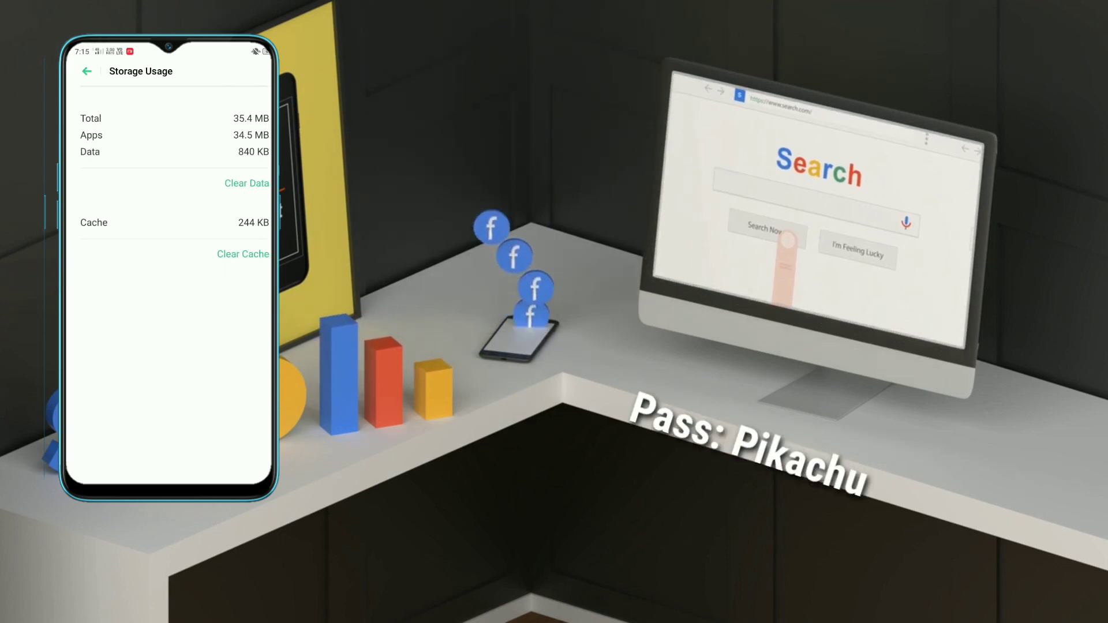
Clear the app's 840 KB of stored data from the Storage Usage screen.
left_click(246, 184)
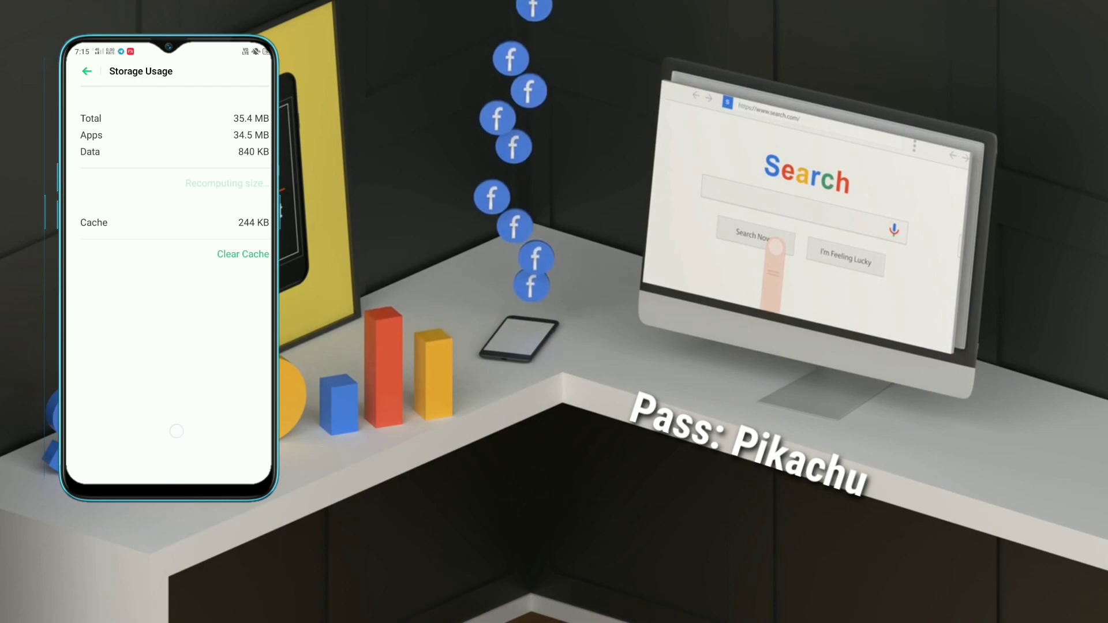